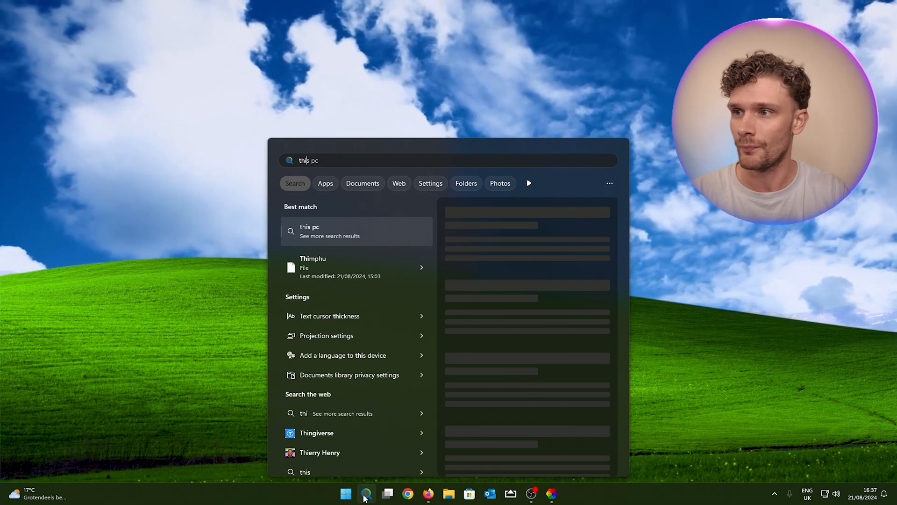
- Search Windows for "file Explorer" so it appears as the best match
text(file Explorer)
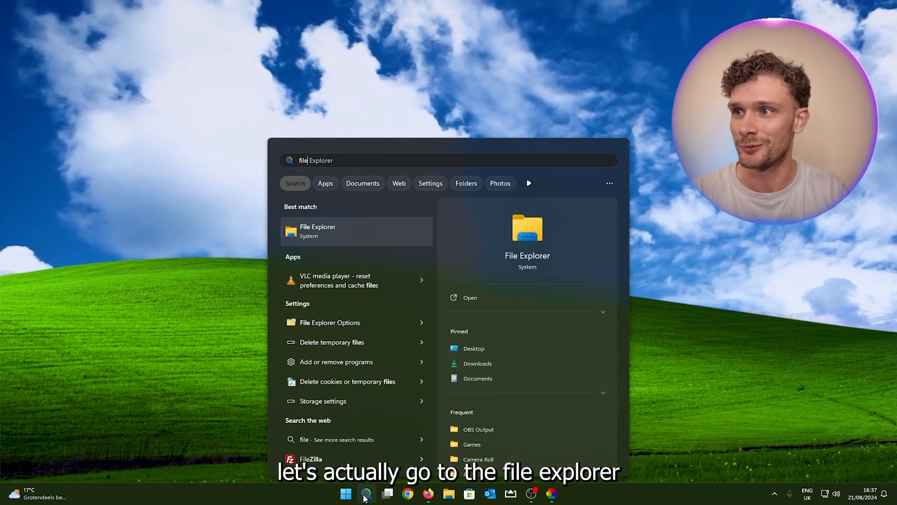
- Launch File Explorer and open Local Disk (C:) from This PC
click(317, 230)
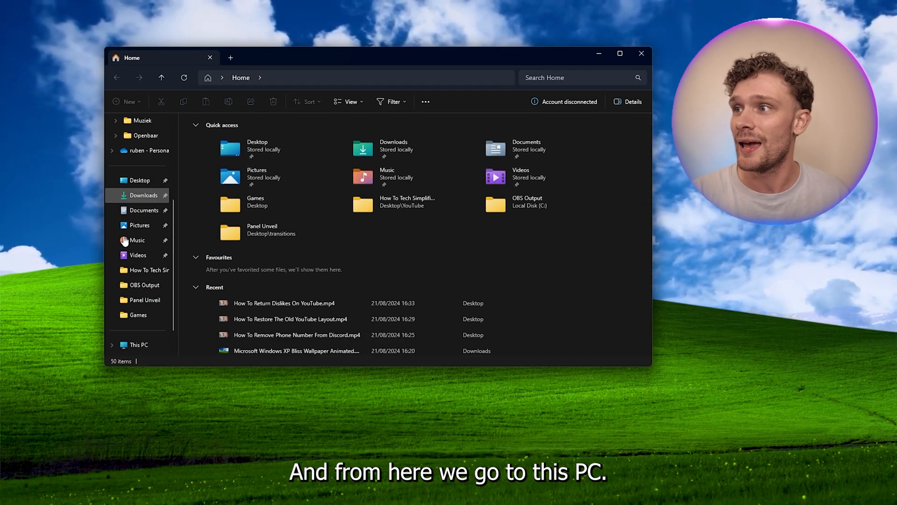
click(139, 345)
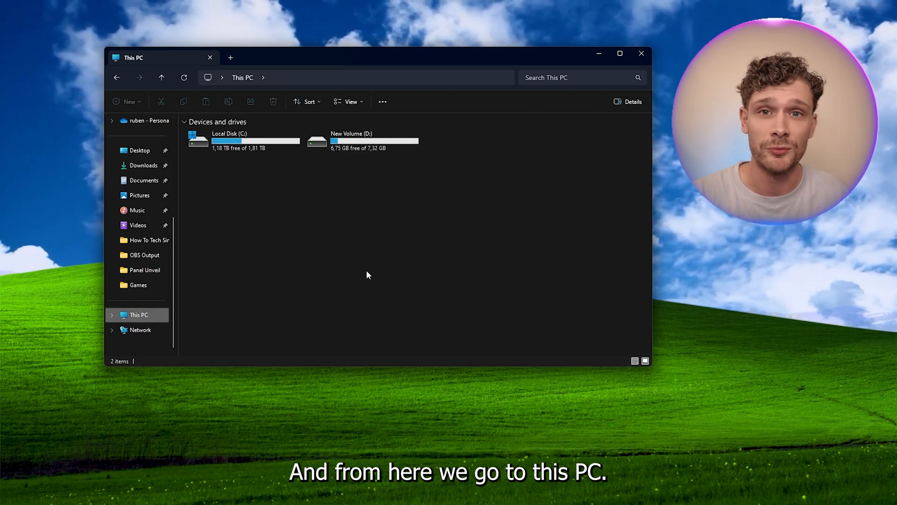
mouse_move(231, 150)
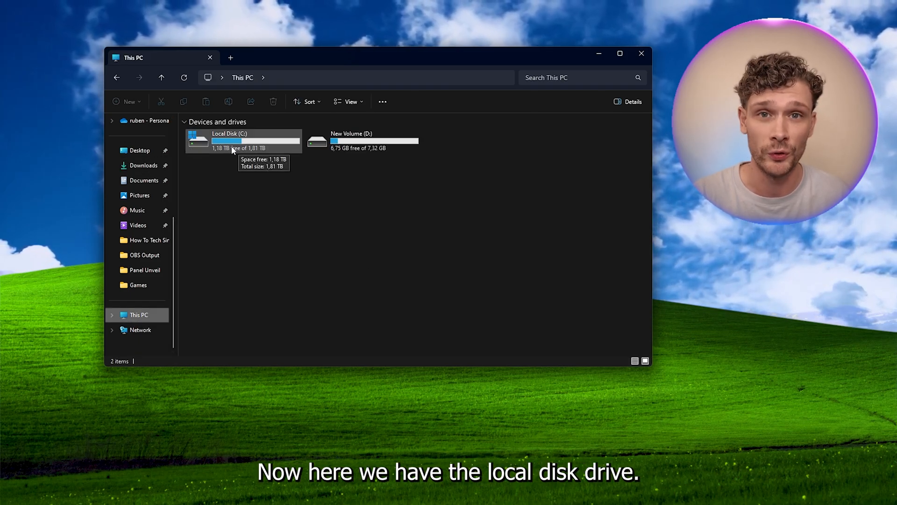
double_click(229, 140)
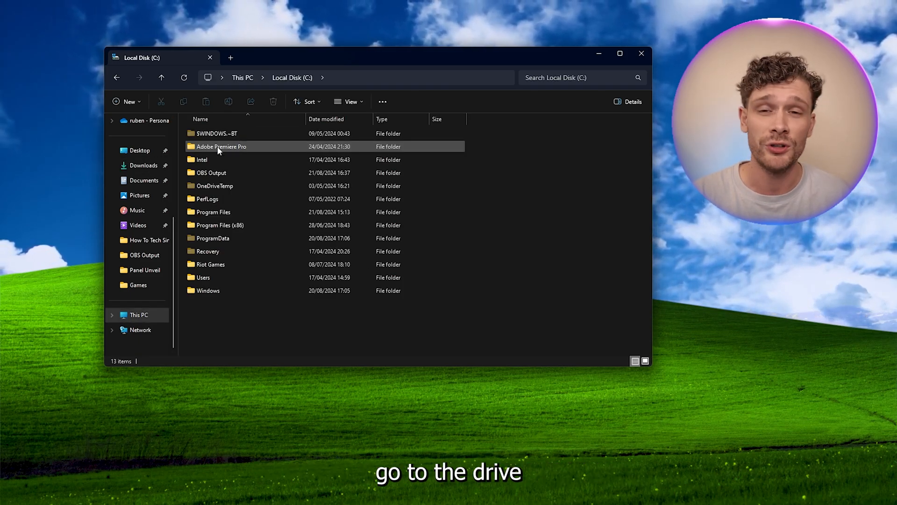
mouse_move(221, 146)
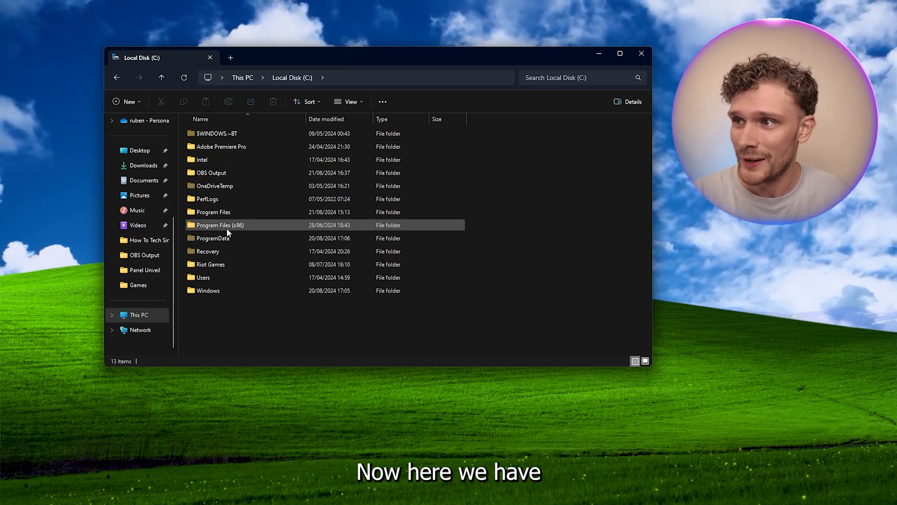
mouse_move(219, 225)
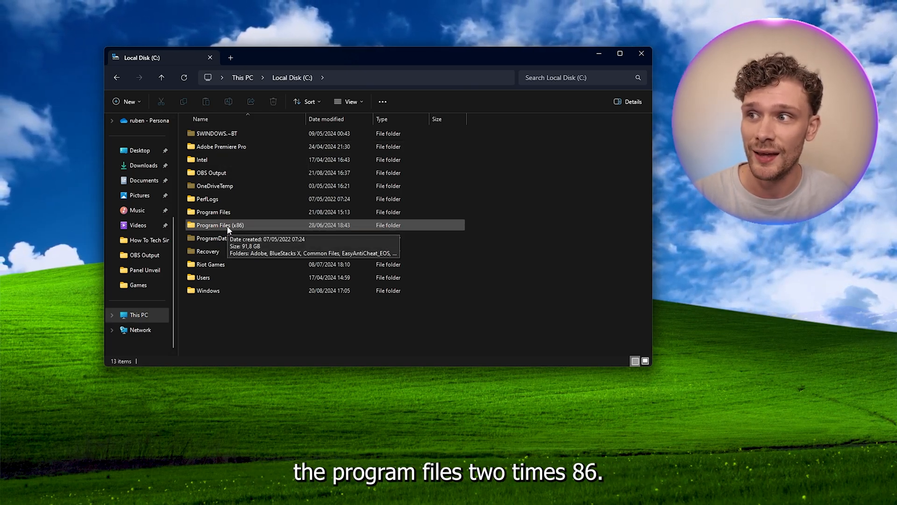
- Open Program Files (x86), then Steam, and select the steamapps folder
double_click(219, 224)
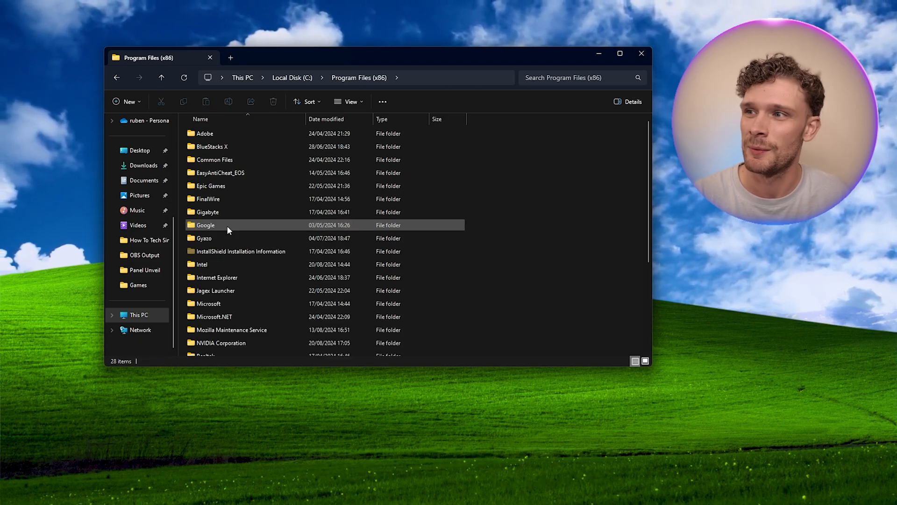
scroll(down, 3)
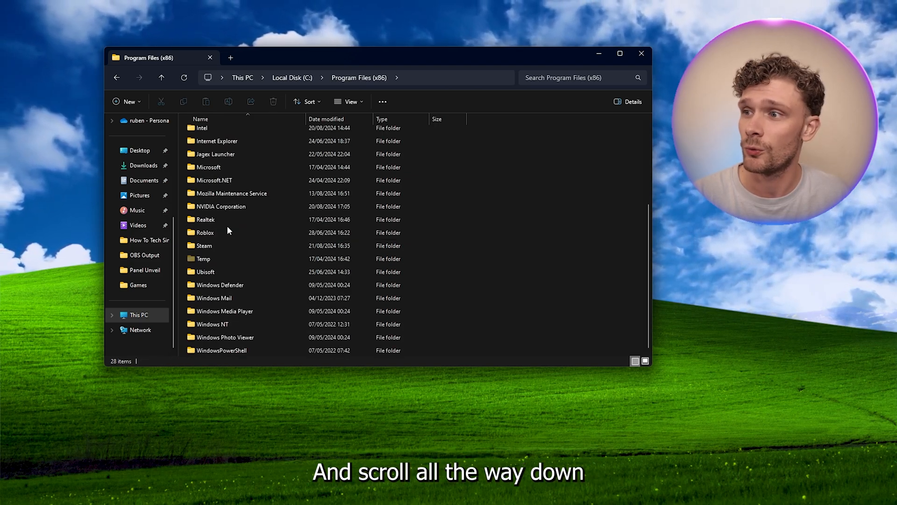
click(204, 245)
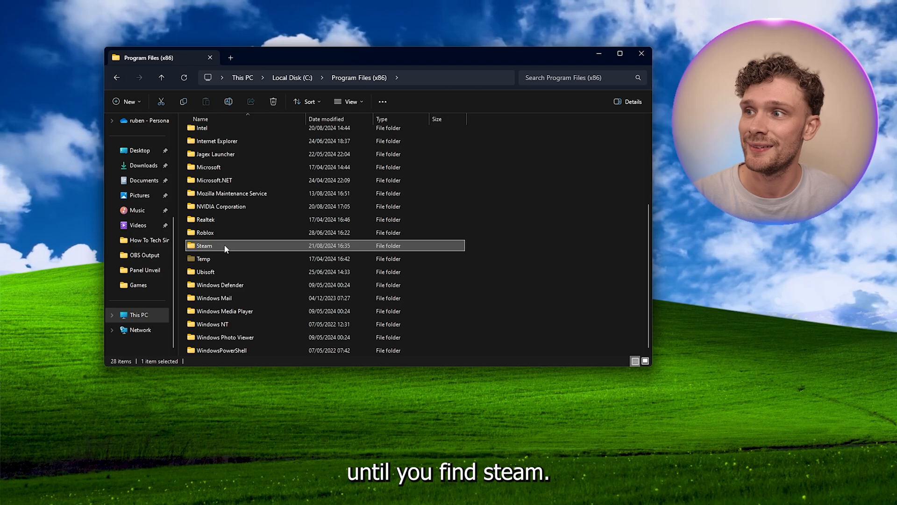
double_click(203, 245)
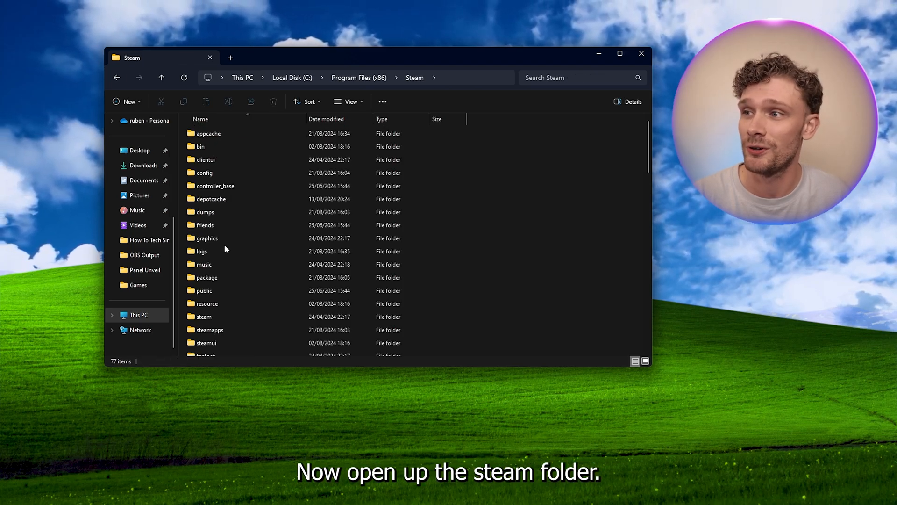
scroll(down, 3)
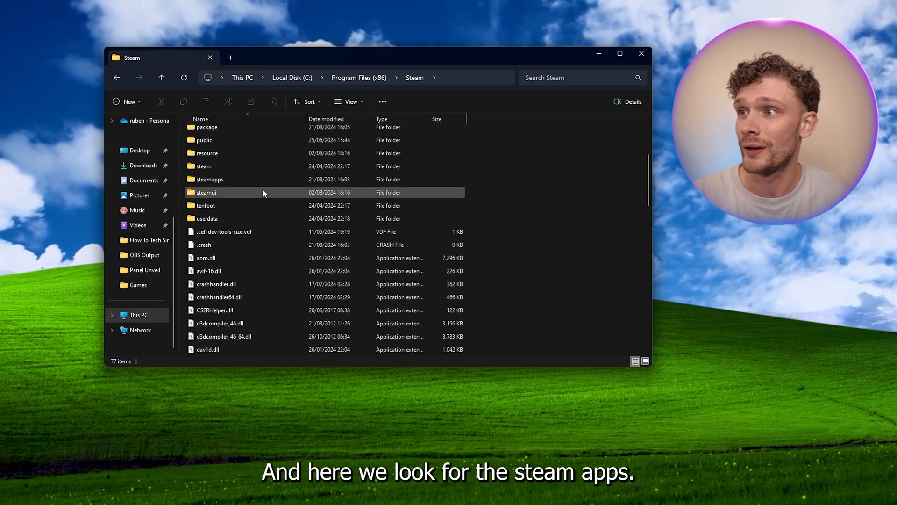
click(209, 179)
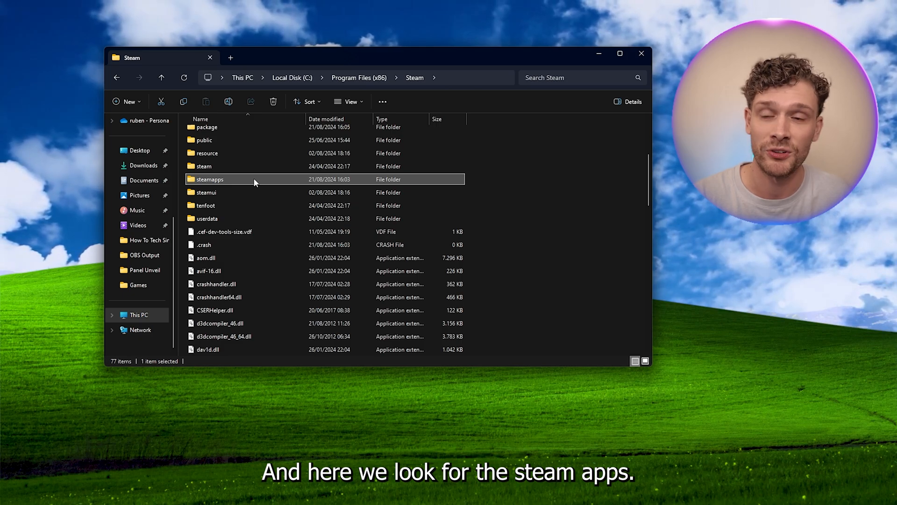
- Open steamapps, then common, to list games like Rust and Sons Of The Forest
double_click(210, 179)
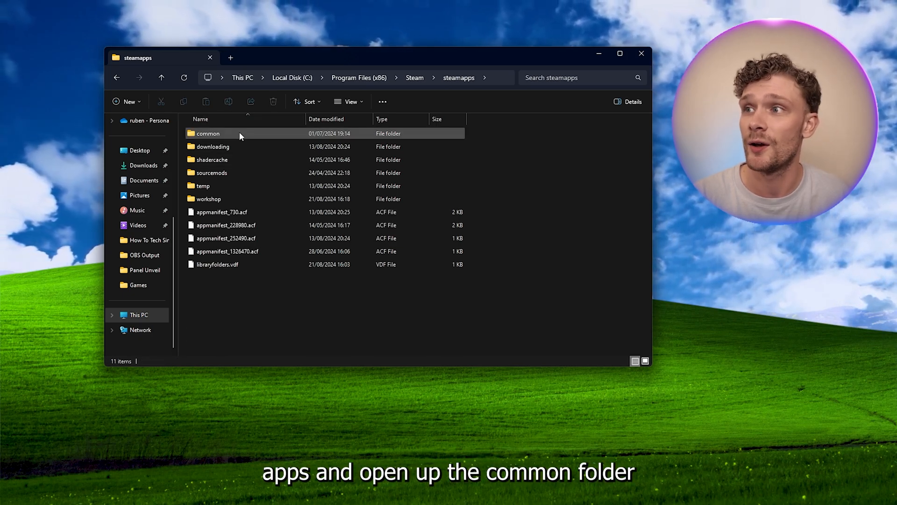
click(208, 133)
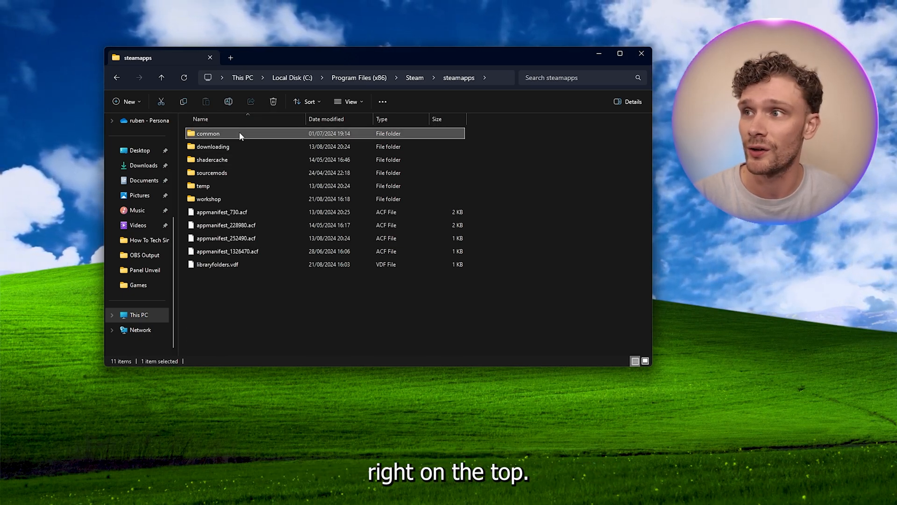
double_click(207, 133)
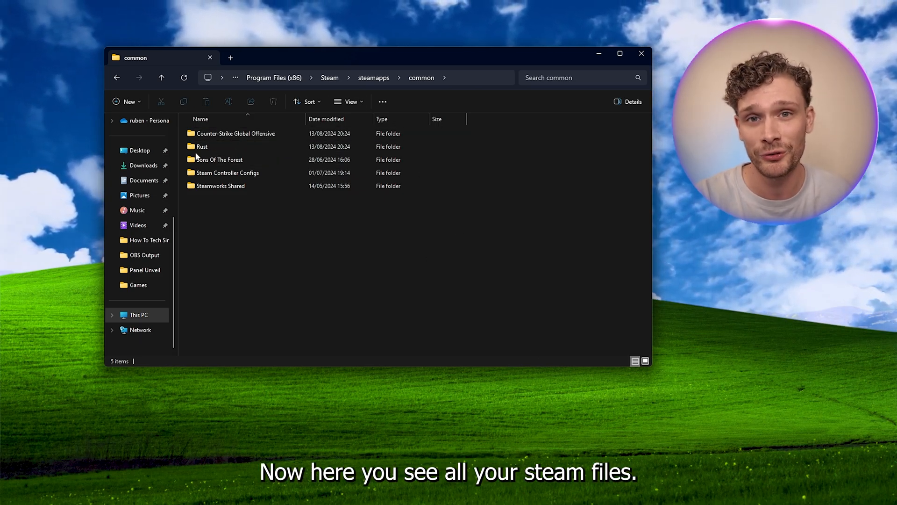
double_click(202, 147)
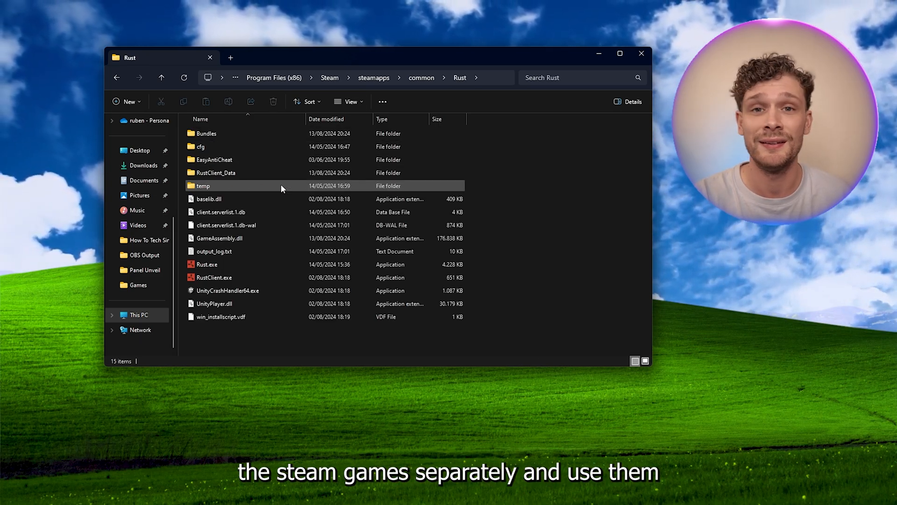
click(421, 78)
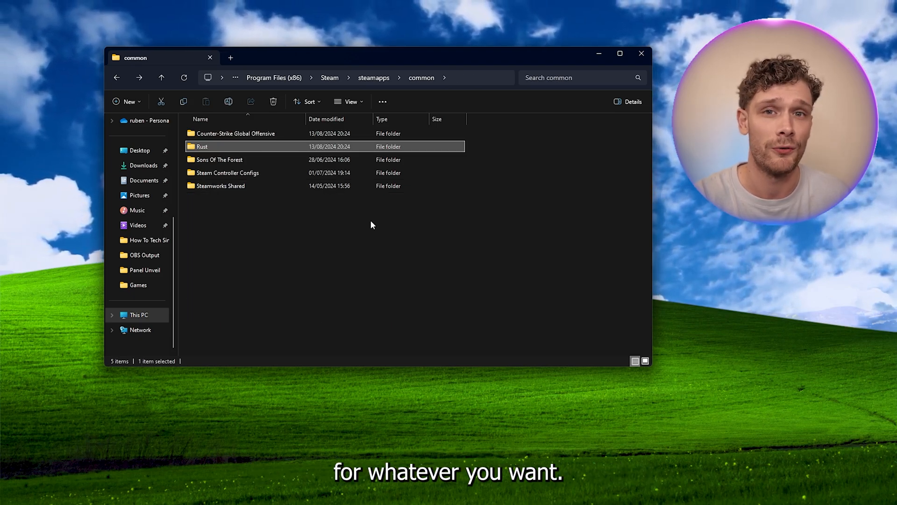